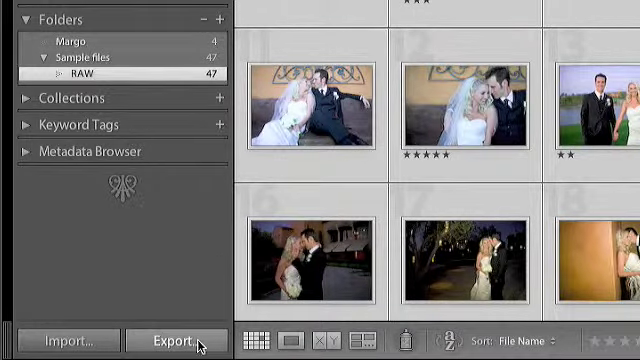
Open the Export dialog for the 47 selected RAW wedding photos from the Library module.
click(177, 340)
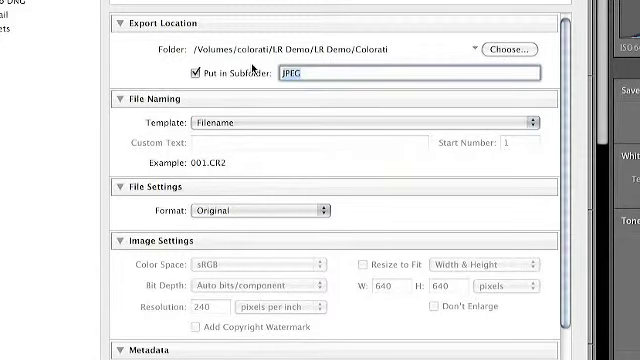
Name the export subfolder Client Name, keeping the file format as Original RAW.
text(Client)
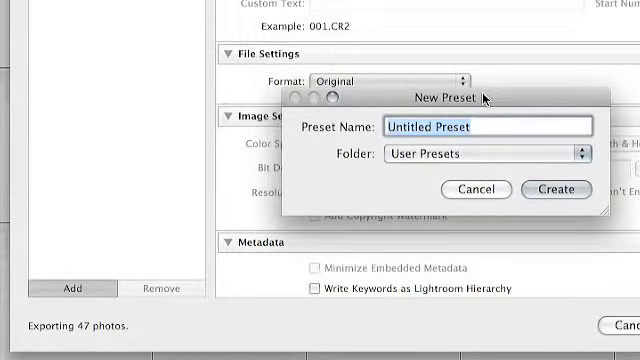
Create a new user export preset named Colorati Output.
text(Colorati)
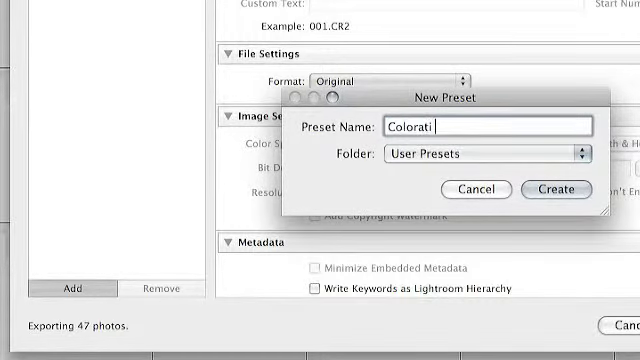
text(Output)
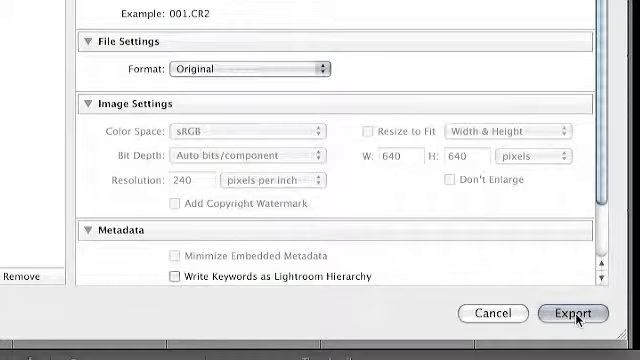
Run the export and view the Client Name folder of CR2 files with XMP sidecars in Finder.
click(571, 313)
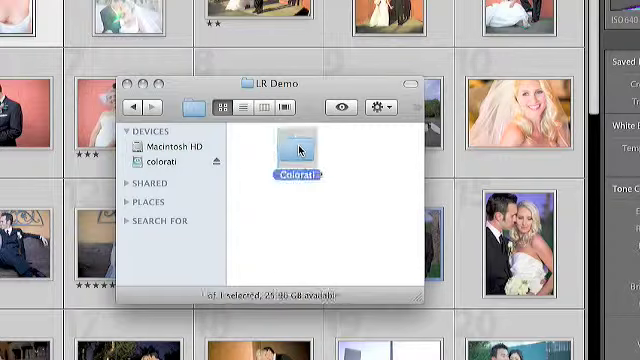
double_click(290, 150)
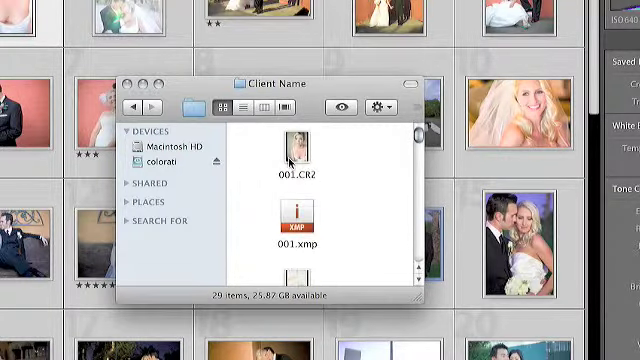